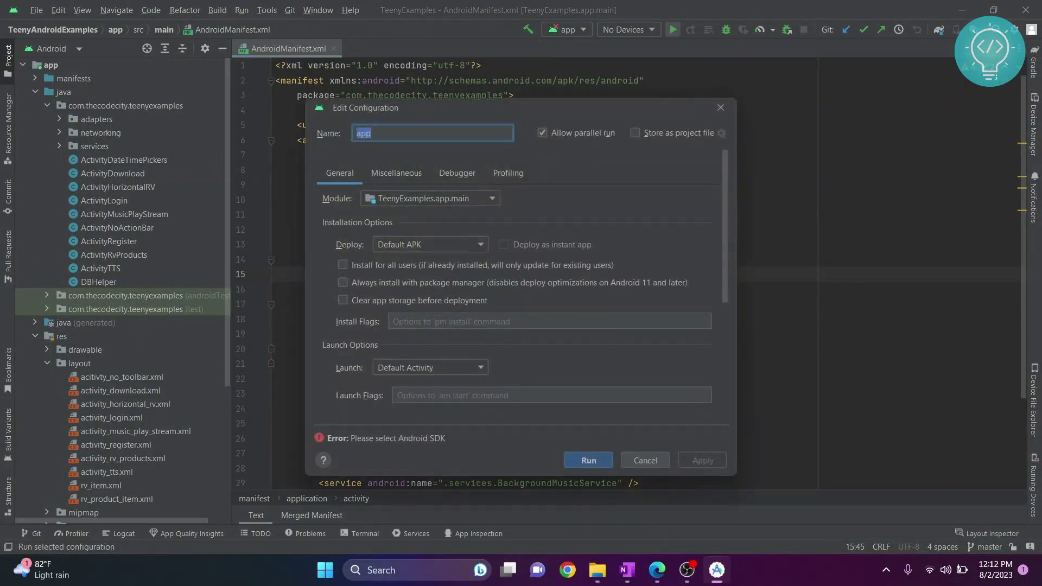
pyautogui.moveTo(406, 439)
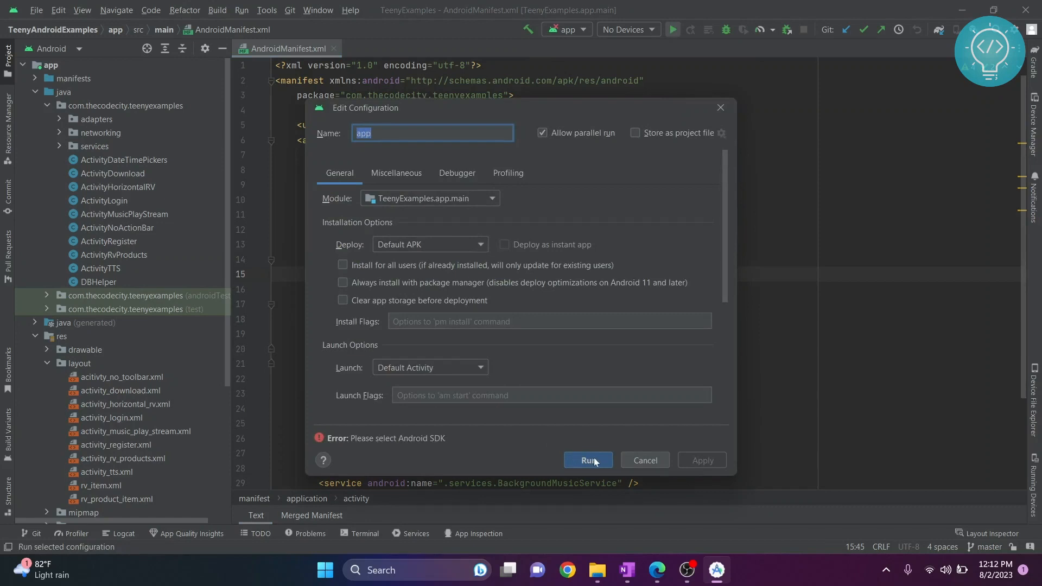
# Run the app anyway despite the configuration error, which fails asking for an Android SDK
pyautogui.click(587, 460)
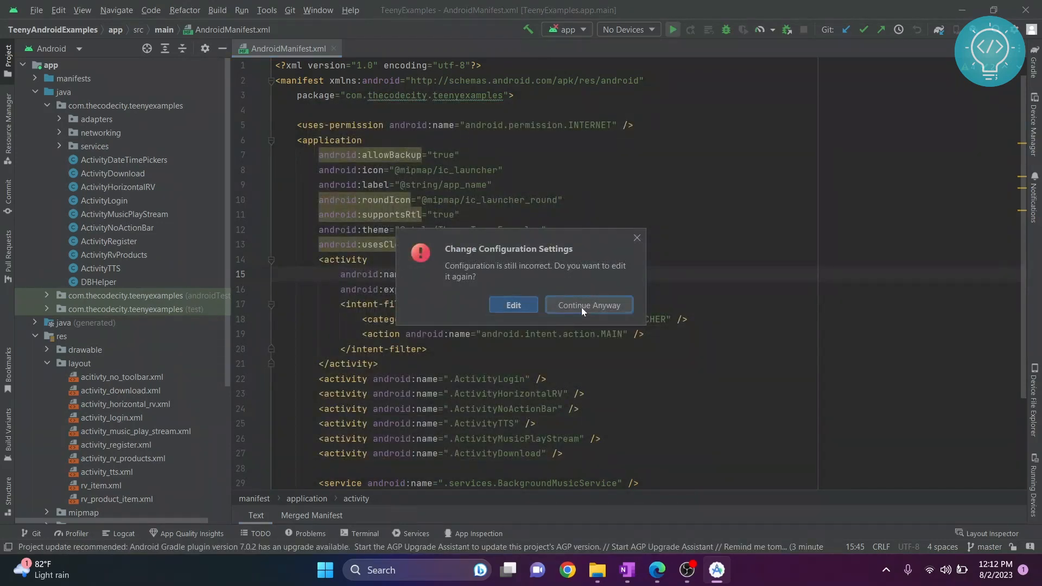
pyautogui.click(588, 304)
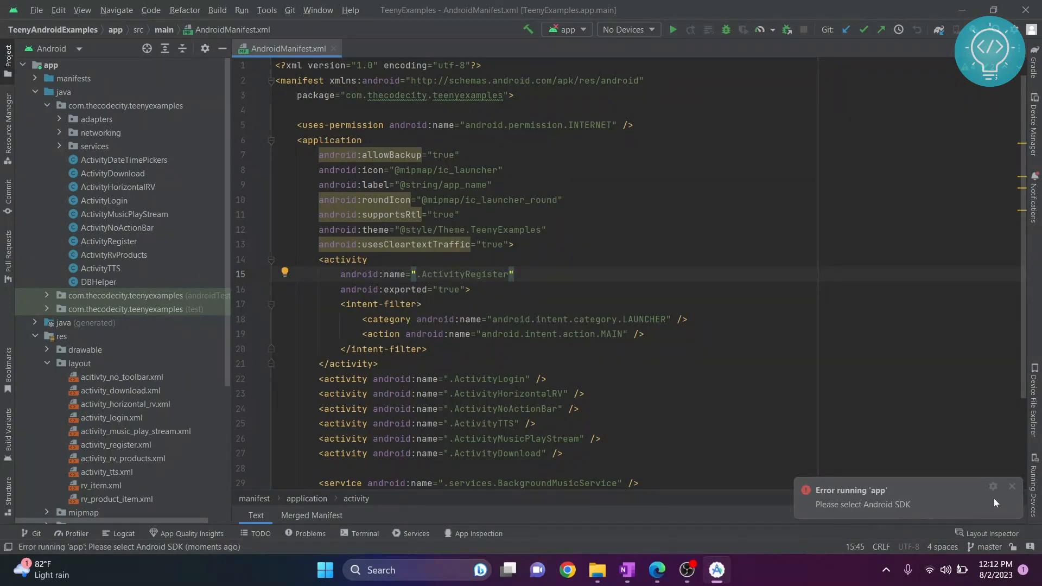
pyautogui.moveTo(37, 10)
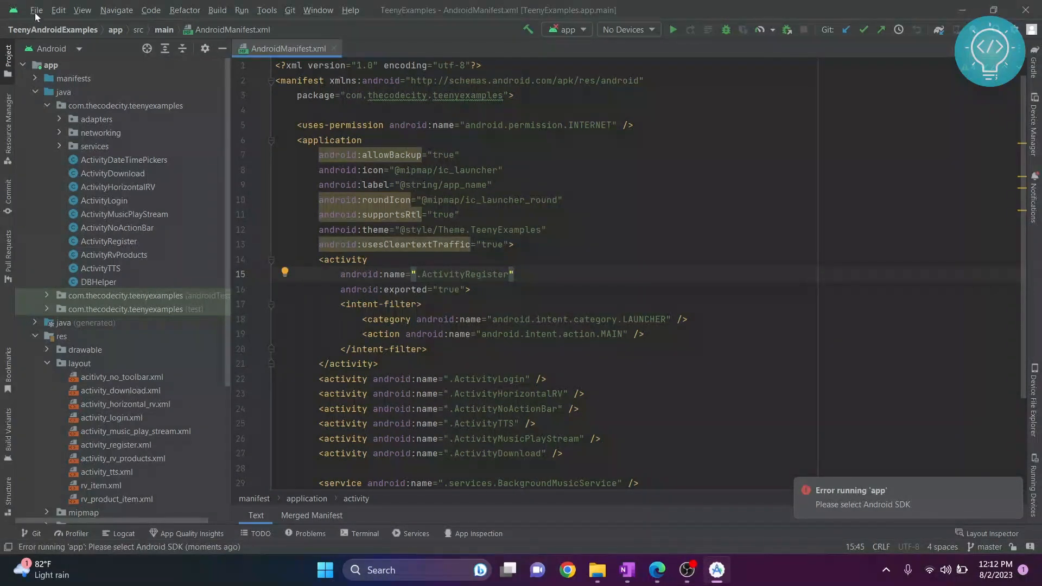
# Navigate Settings to Appearance & Behavior > System Settings > Android SDK
pyautogui.click(37, 9)
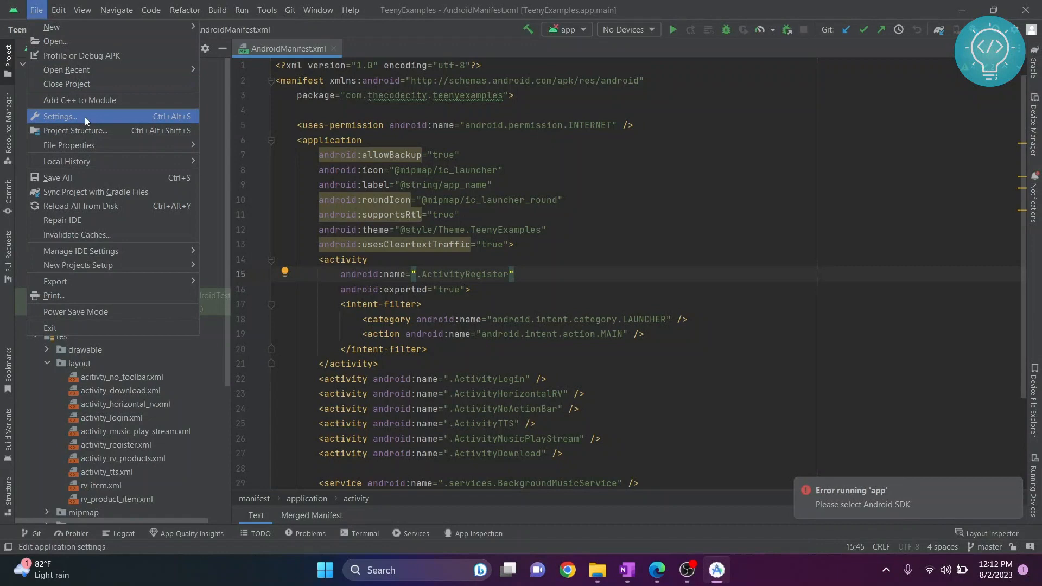
pyautogui.click(58, 116)
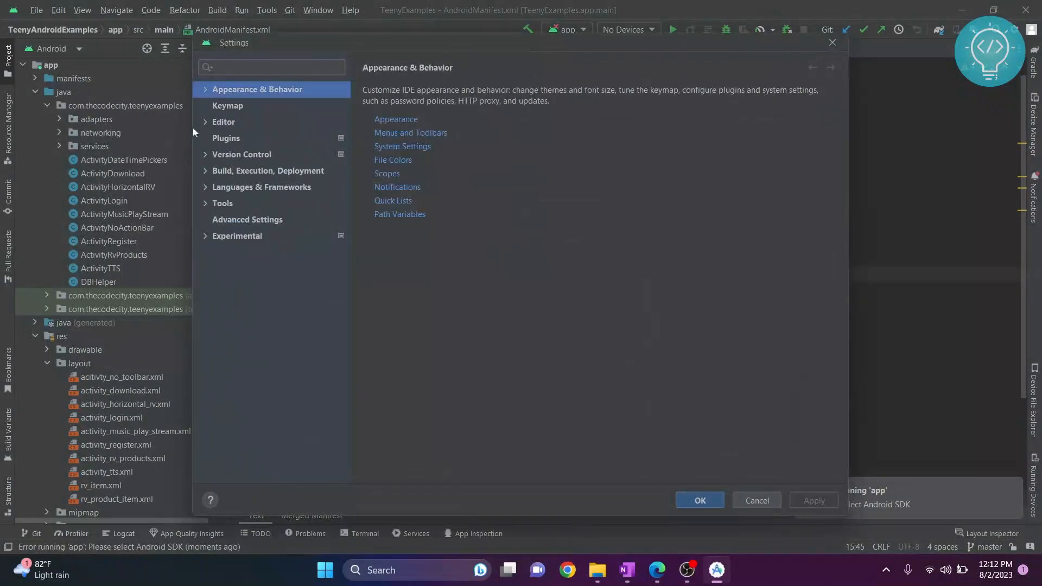
pyautogui.click(210, 89)
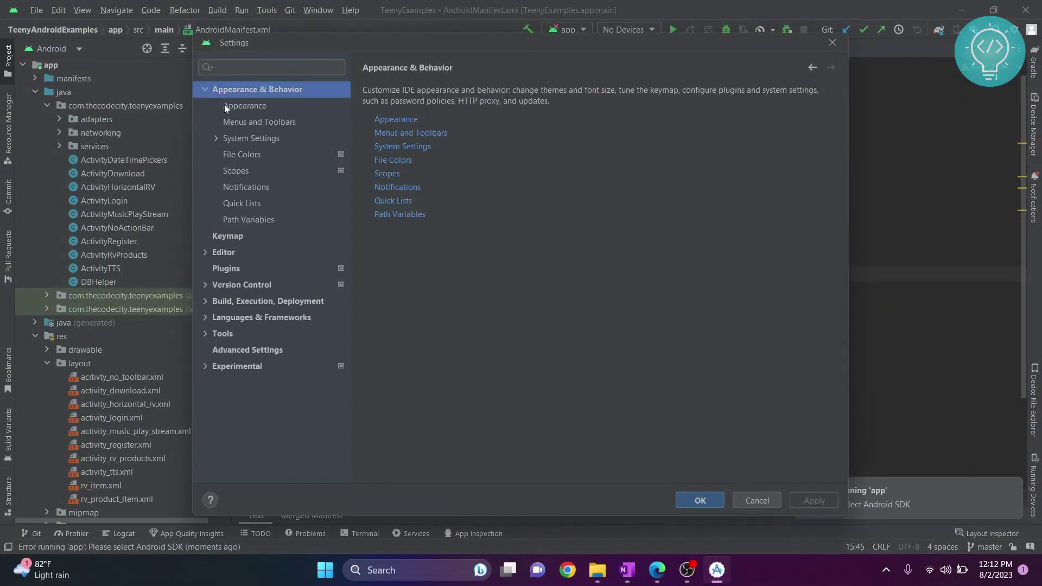
pyautogui.click(251, 138)
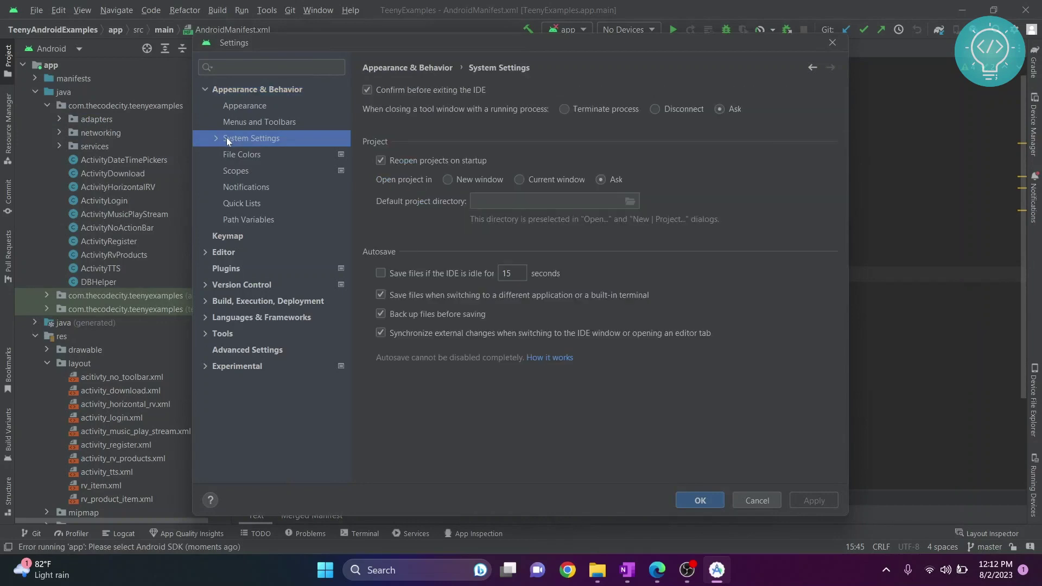
pyautogui.click(215, 139)
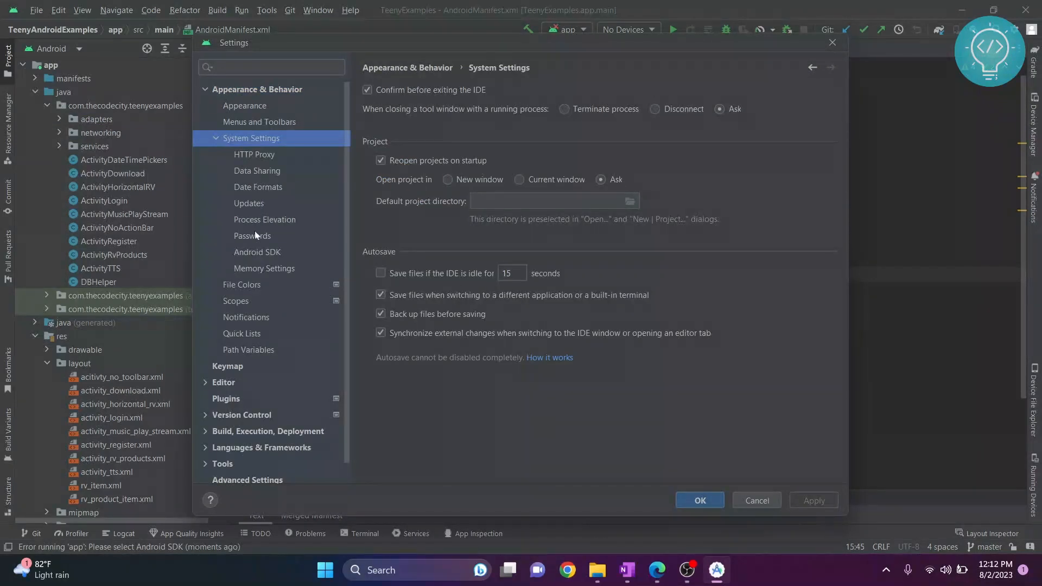
pyautogui.click(257, 252)
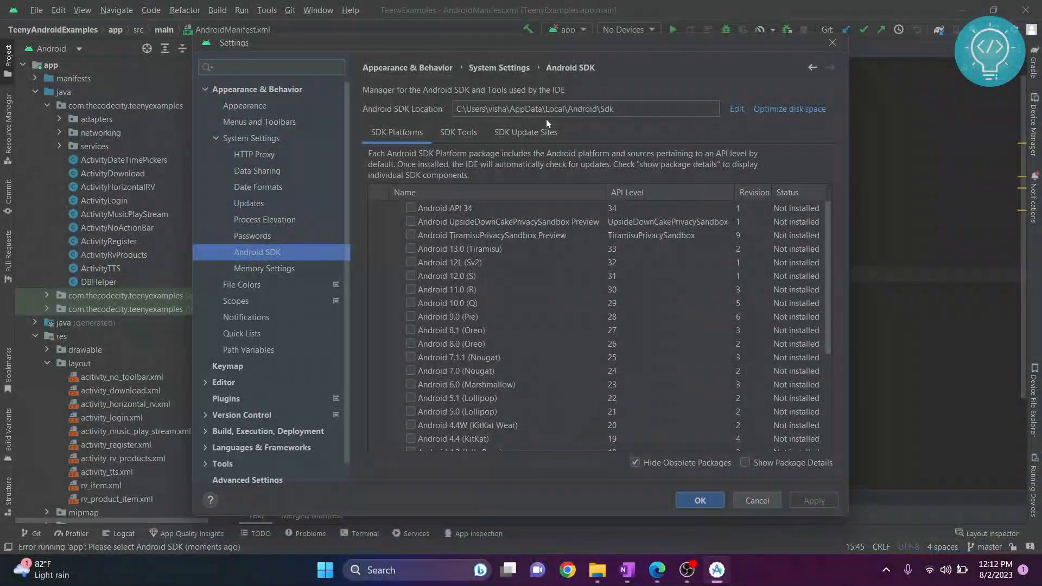
pyautogui.moveTo(550, 319)
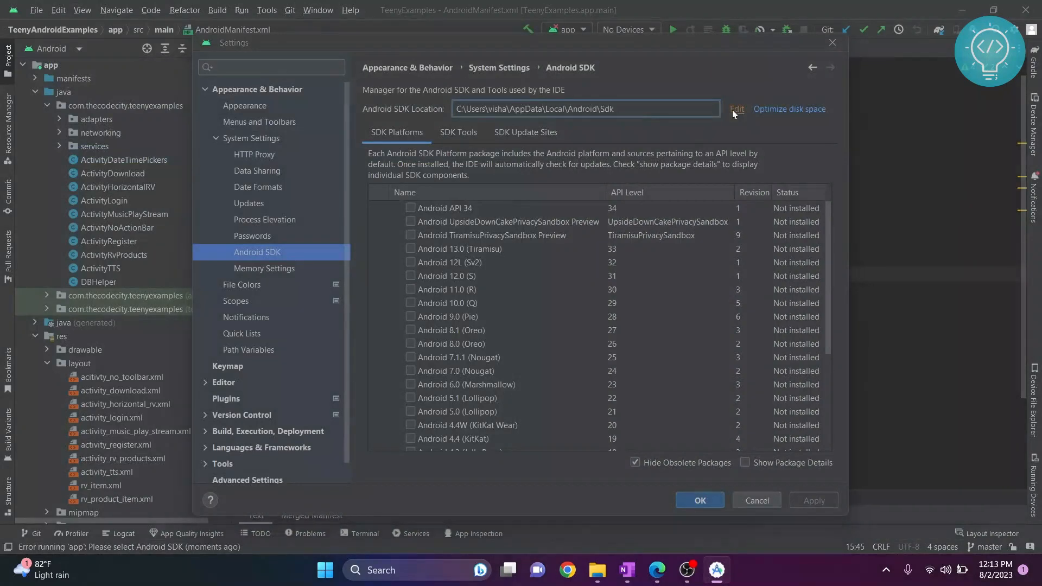
# Launch SDK Setup, review the Android SDK Platform and API 34 components, and proceed past Verify Settings
pyautogui.click(737, 109)
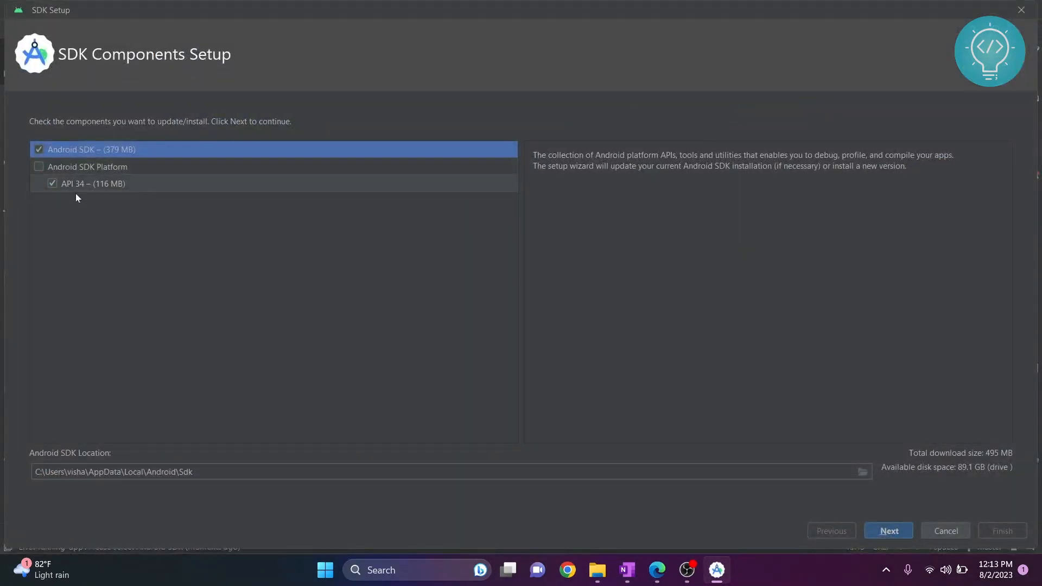
pyautogui.click(89, 183)
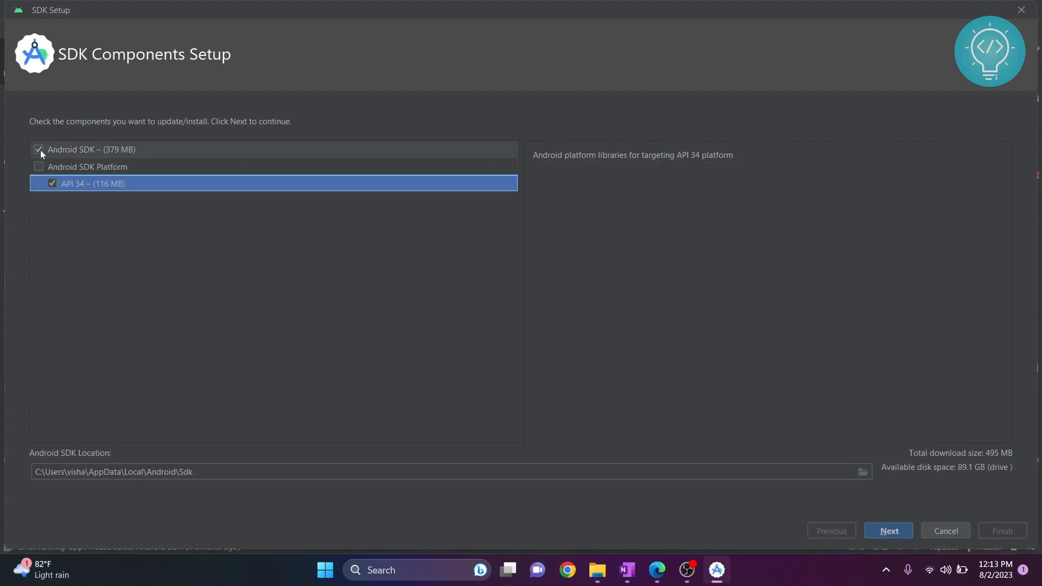
pyautogui.click(86, 167)
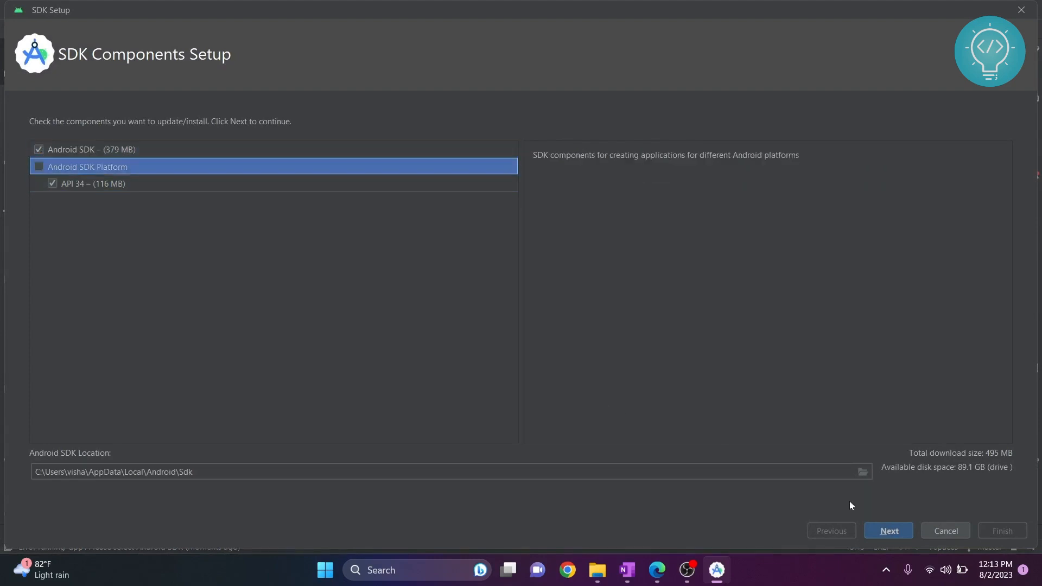
pyautogui.click(889, 531)
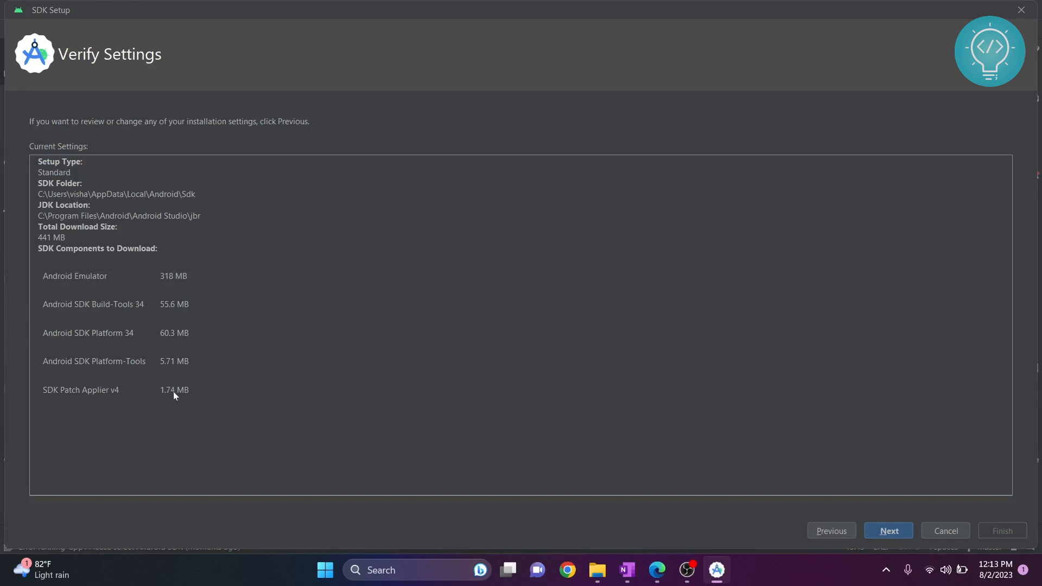
pyautogui.moveTo(126, 281)
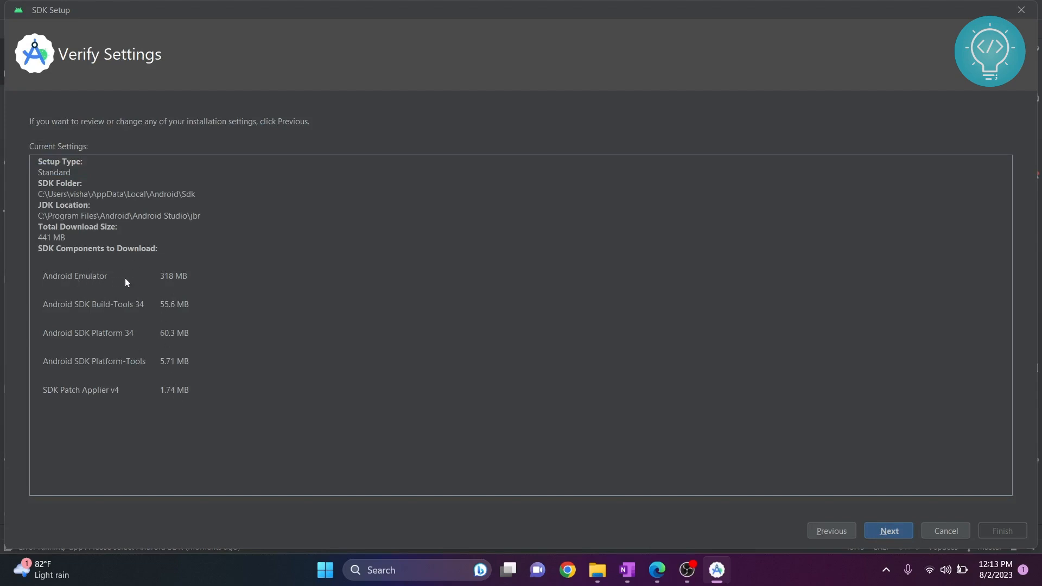
pyautogui.moveTo(154, 313)
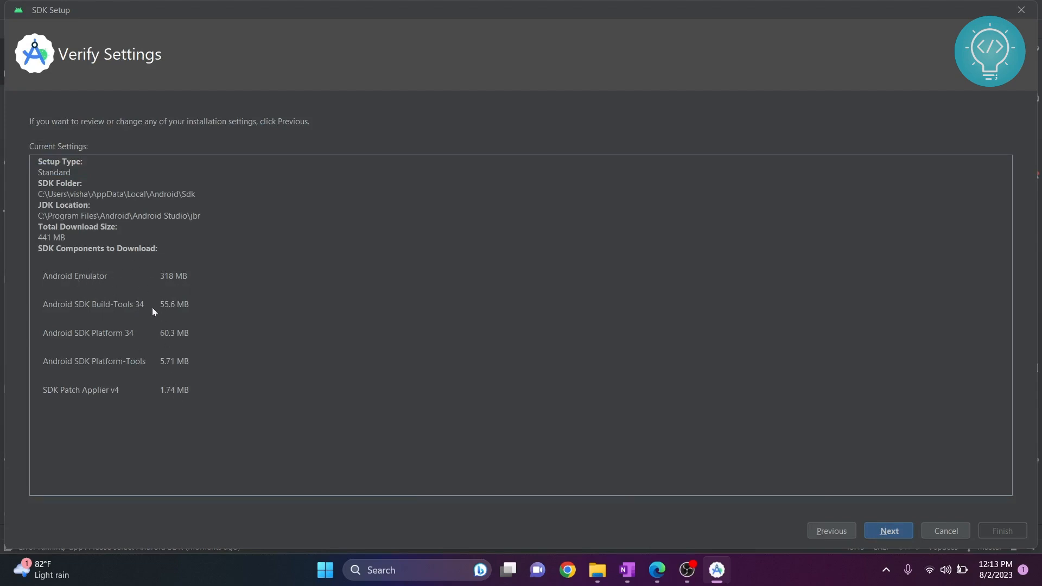
pyautogui.moveTo(90, 382)
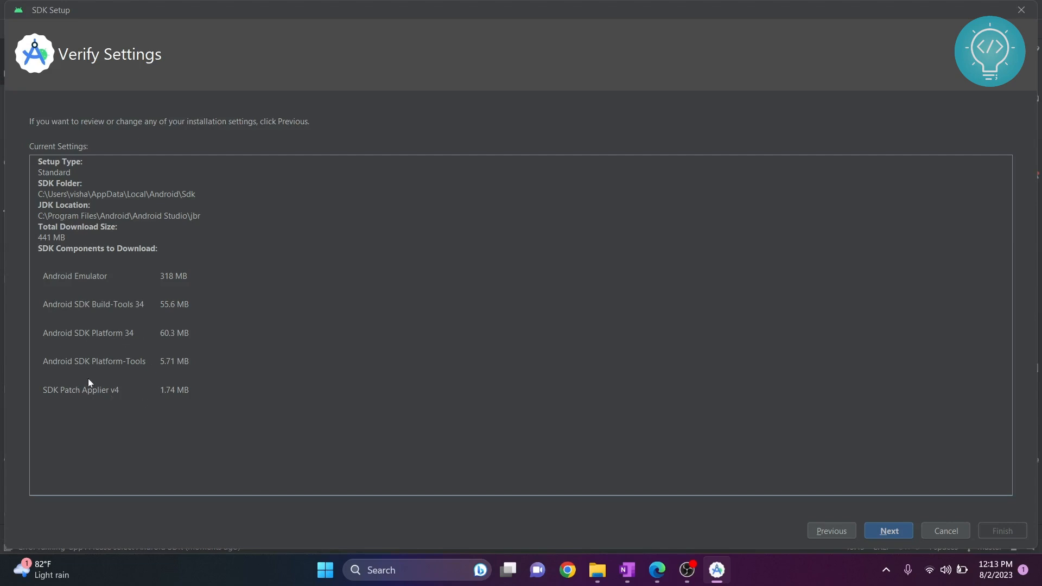
pyautogui.click(887, 531)
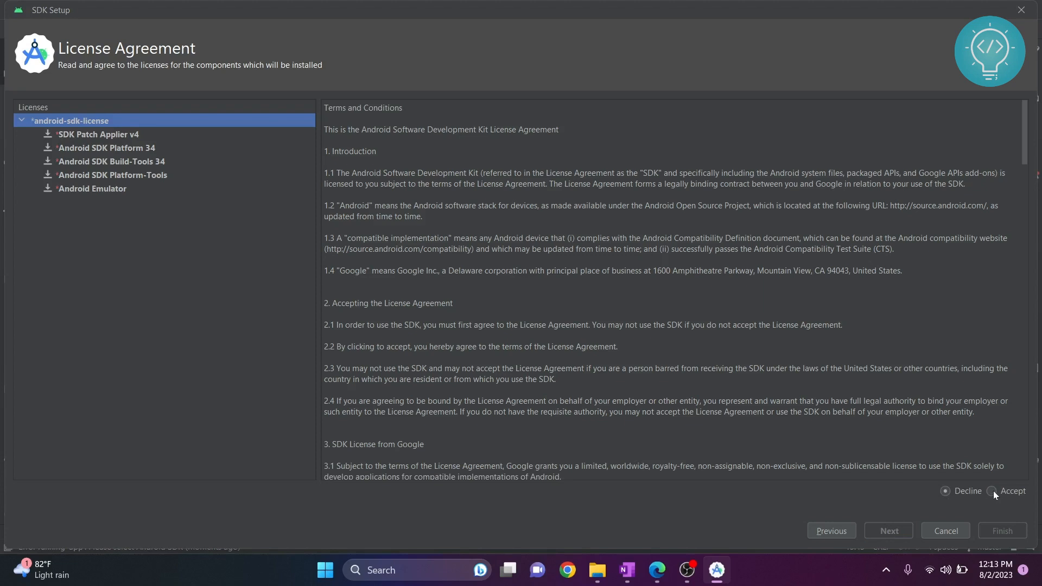
# Accept the SDK license, watch the detailed install log, and finish the SDK setup
pyautogui.click(887, 530)
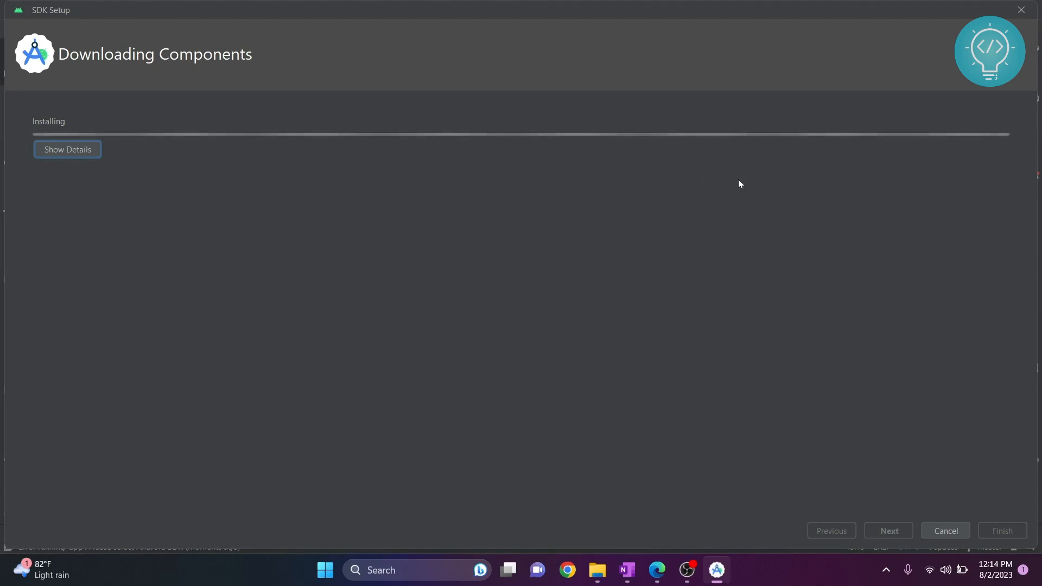
pyautogui.click(68, 148)
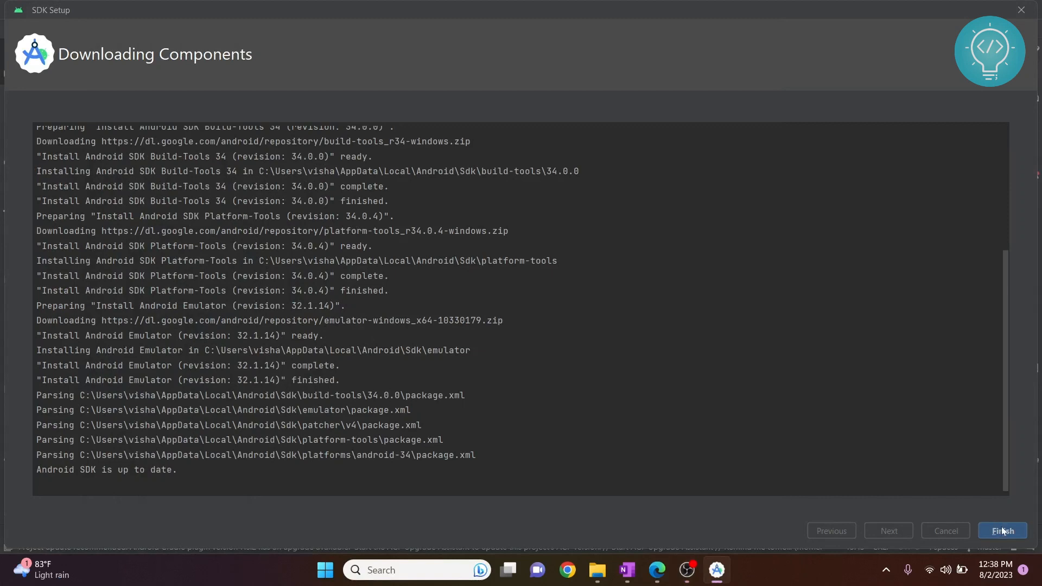
pyautogui.click(1002, 531)
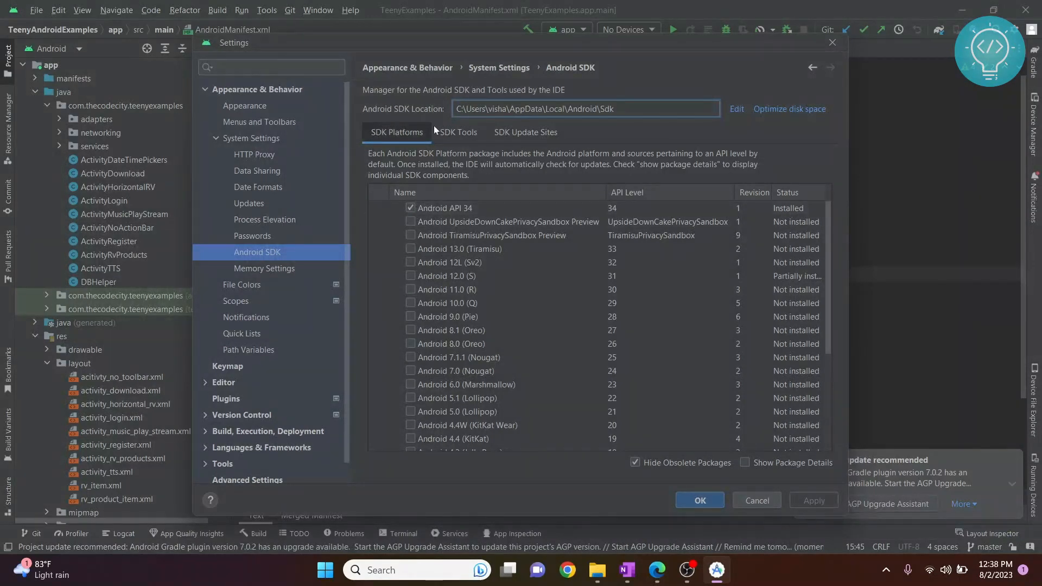
# Check the installed SDK Tools list and close the settings with OK
pyautogui.click(458, 131)
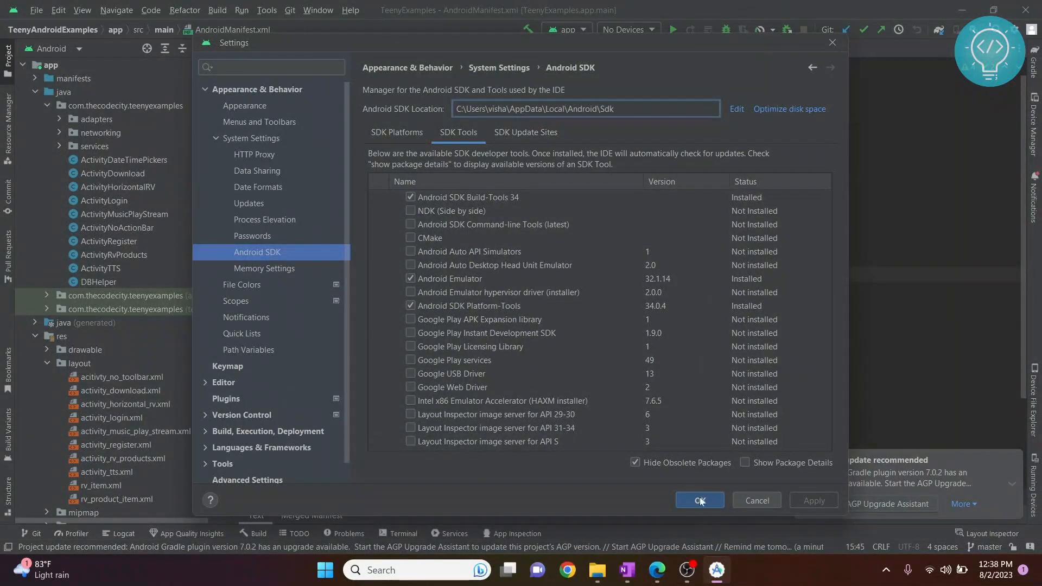
pyautogui.click(699, 499)
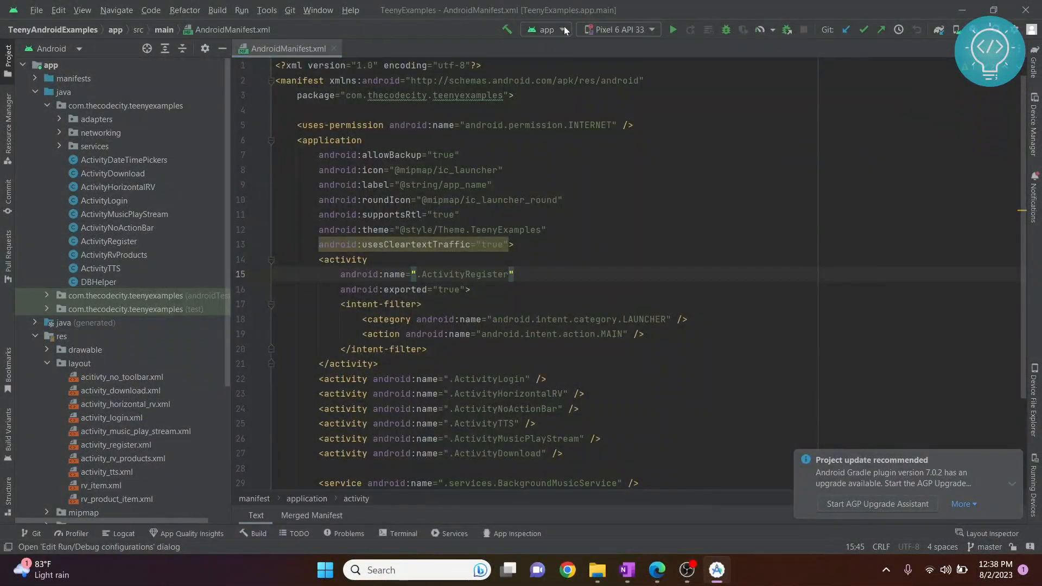
# Attempt a run on Pixel 6 API 33 and dismiss the missing system image error
pyautogui.click(673, 30)
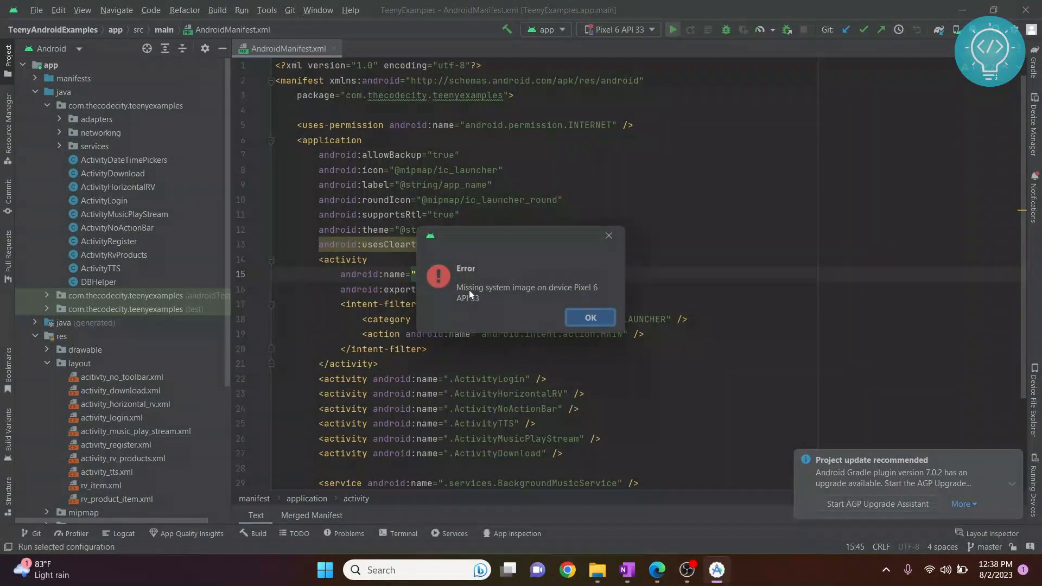
pyautogui.moveTo(598, 295)
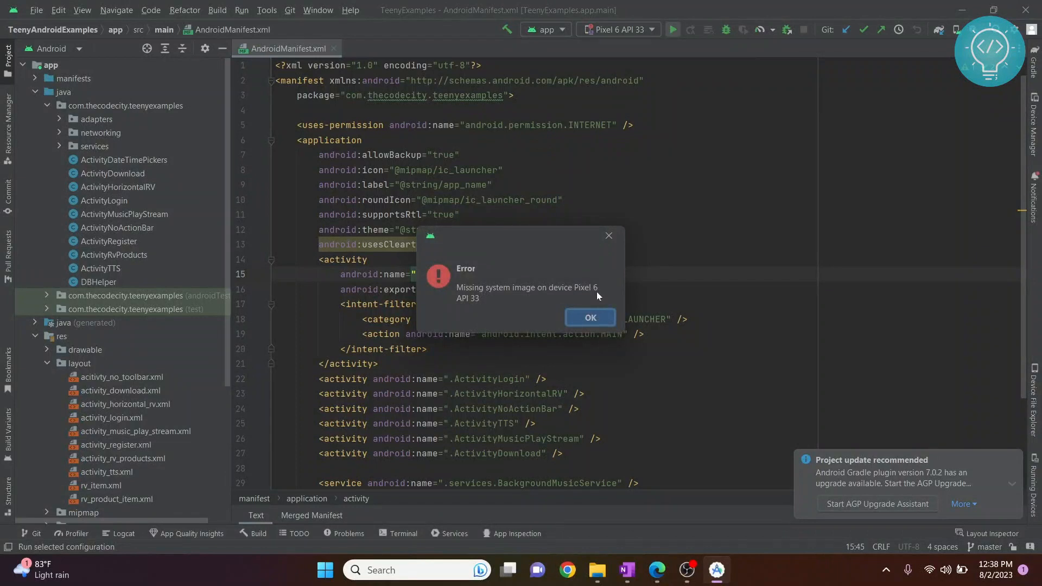
pyautogui.click(590, 317)
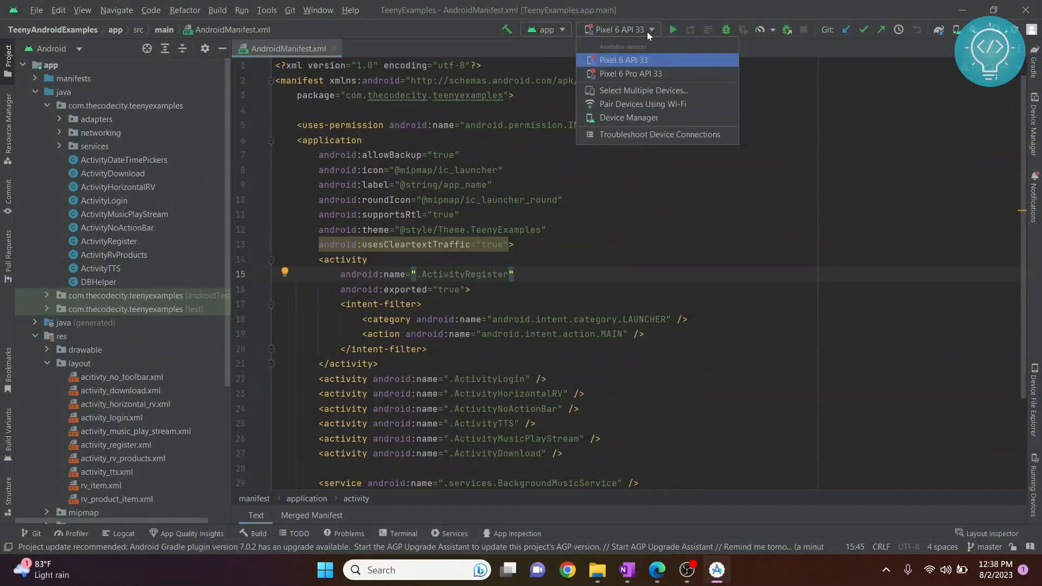
pyautogui.moveTo(638, 76)
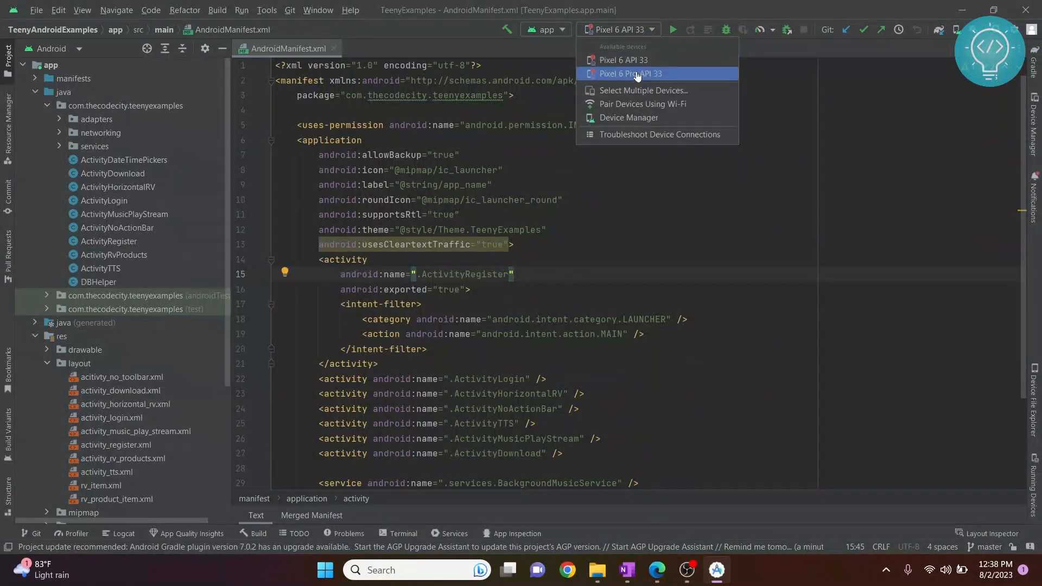
pyautogui.moveTo(625, 59)
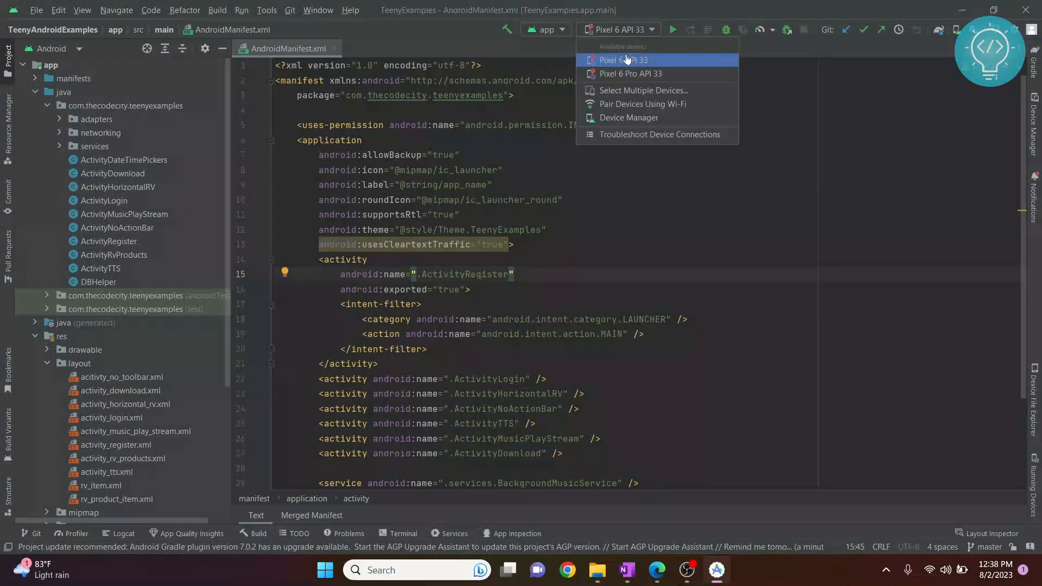
pyautogui.moveTo(630, 60)
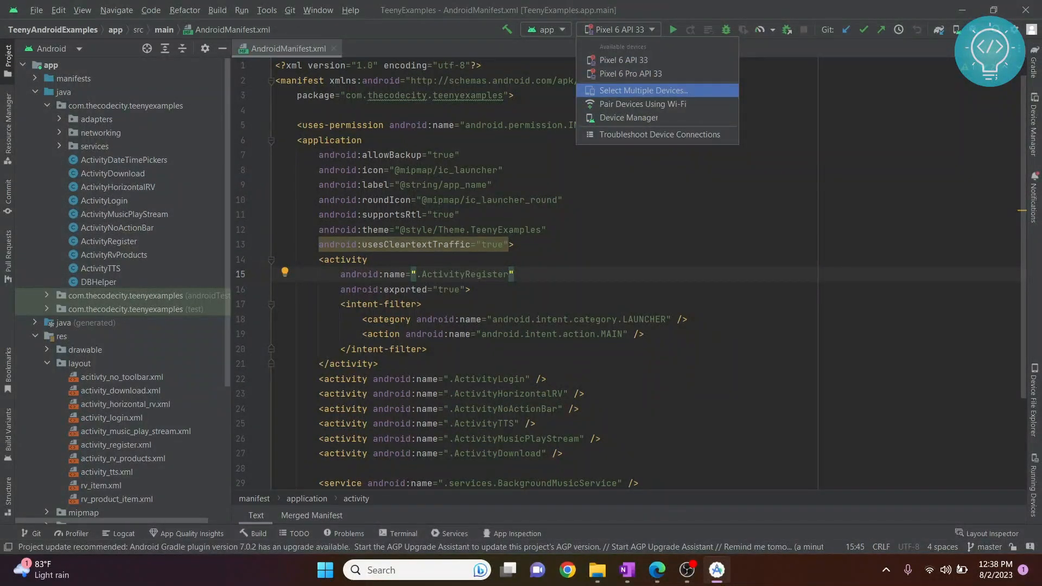
# Select the connected Google Pixel 7 Pro and start the Gradle debug build to run on it
pyautogui.click(641, 90)
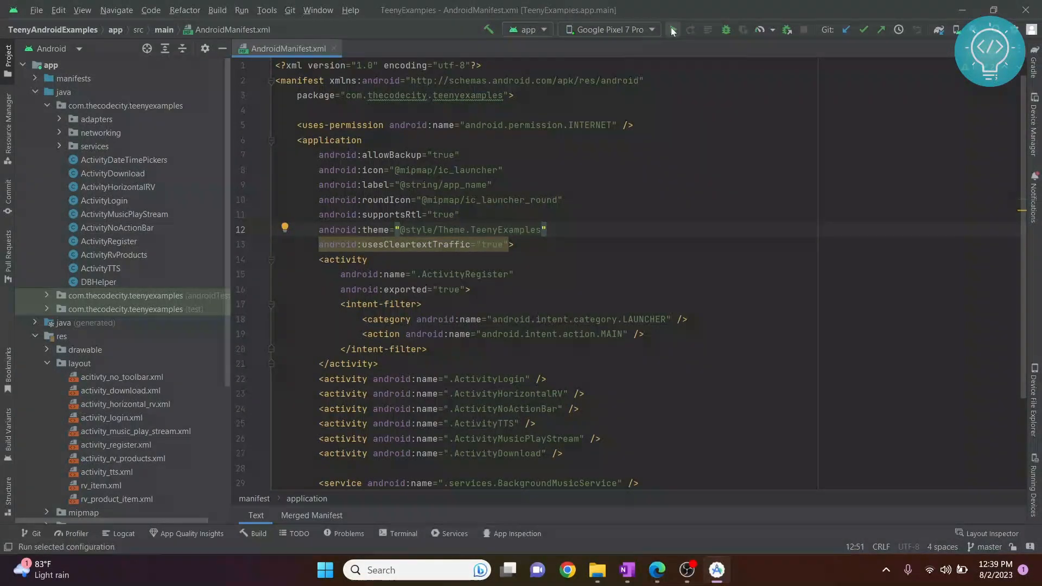
pyautogui.click(673, 30)
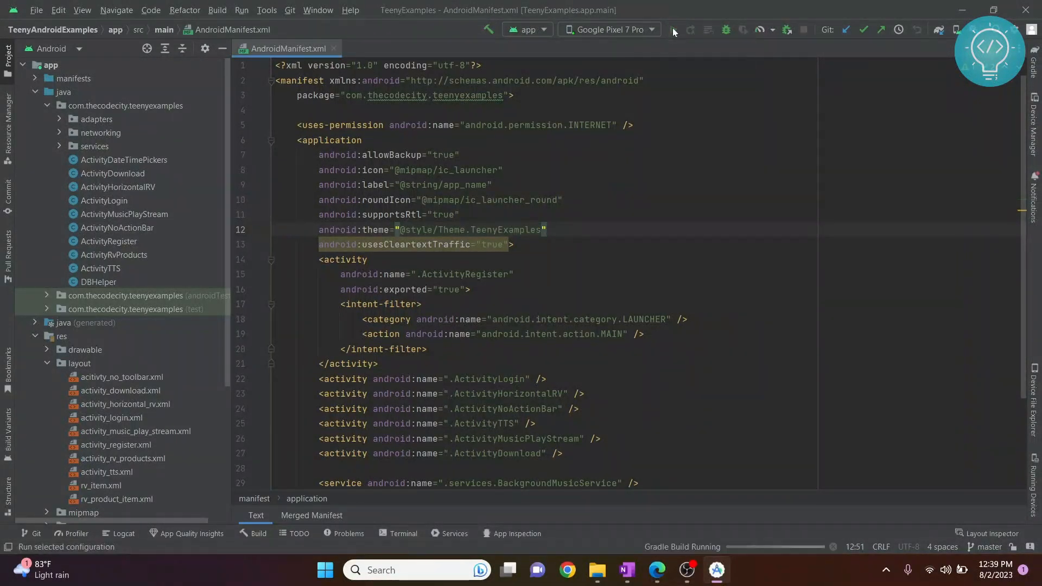
pyautogui.click(673, 30)
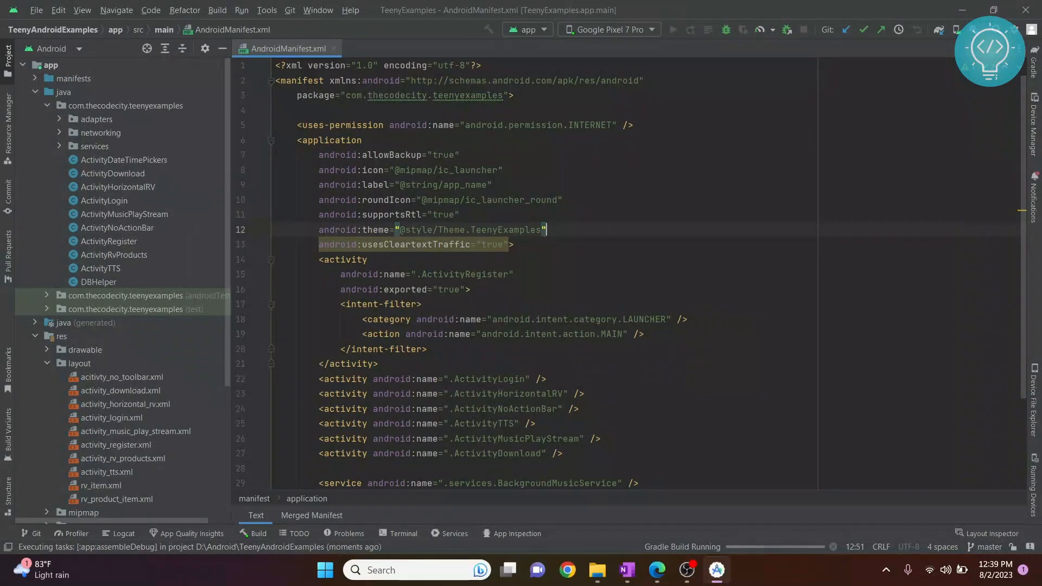